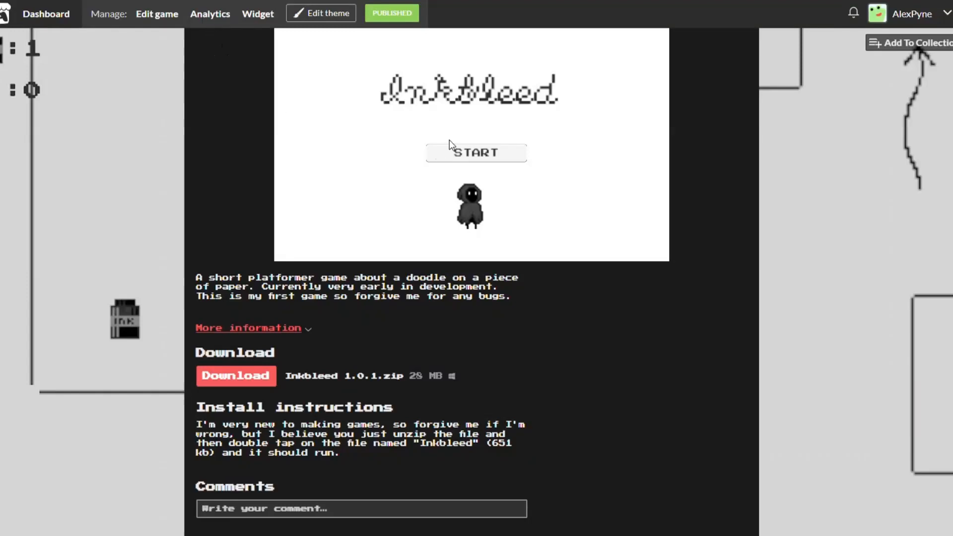
{"action": "mouse_move", "coordinate": [814, 155]}
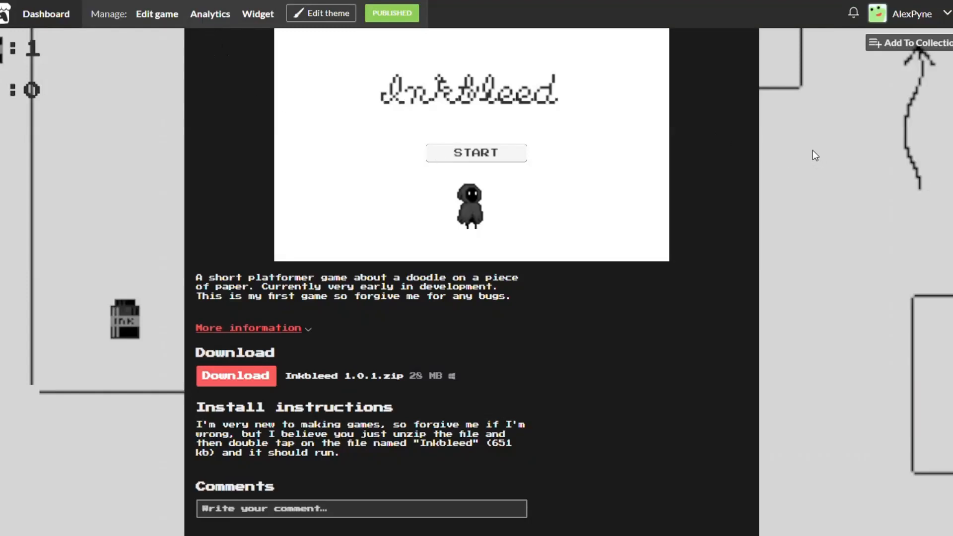
{"action": "mouse_move", "coordinate": [780, 157]}
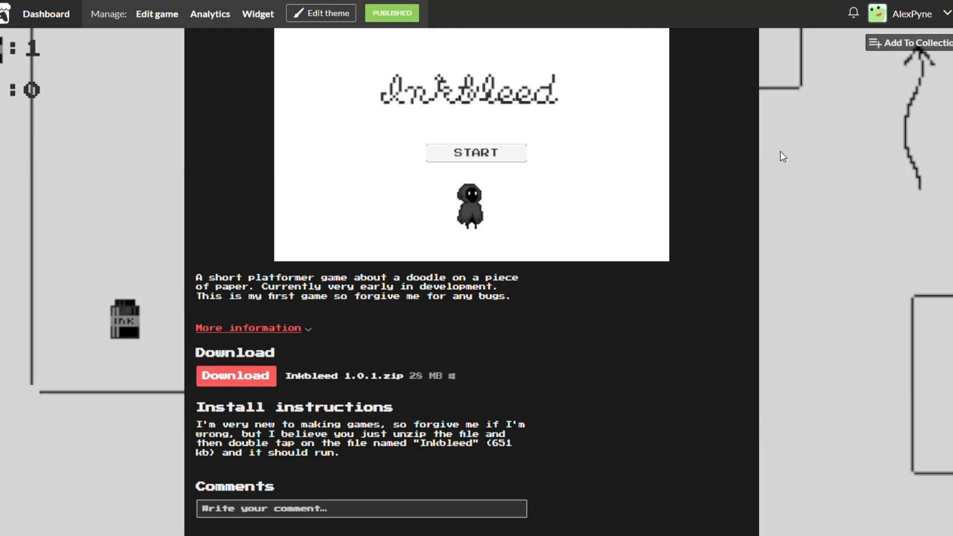
{"action": "mouse_move", "coordinate": [794, 152]}
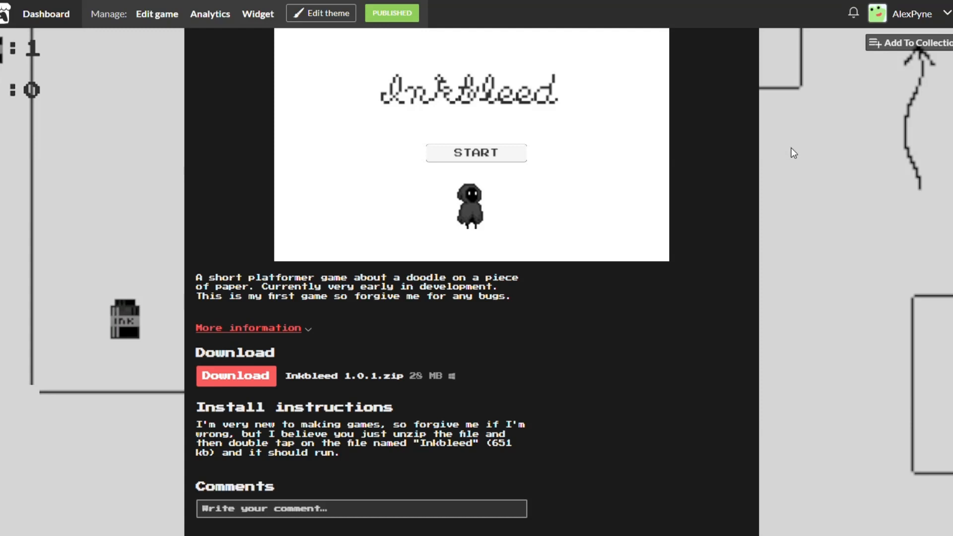
{"action": "mouse_move", "coordinate": [790, 151]}
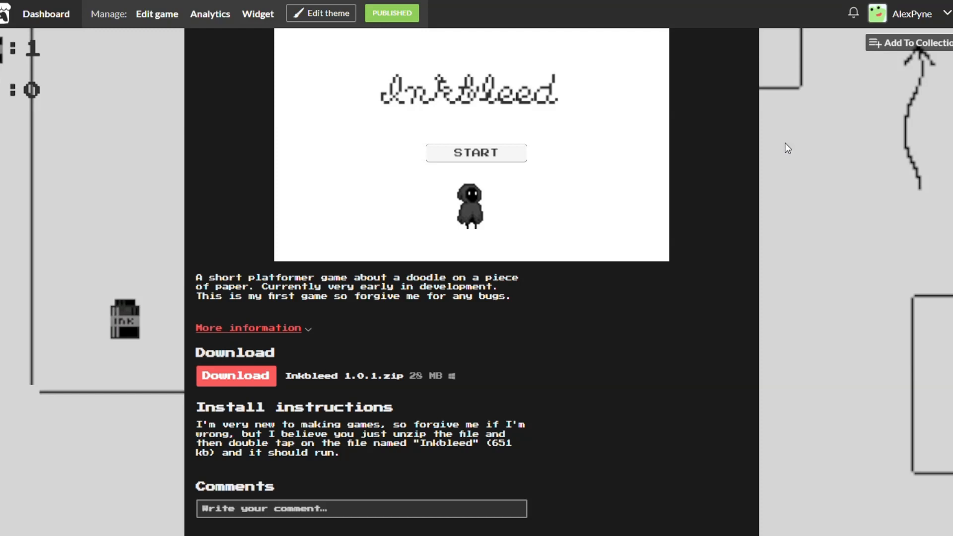
{"action": "mouse_move", "coordinate": [783, 149]}
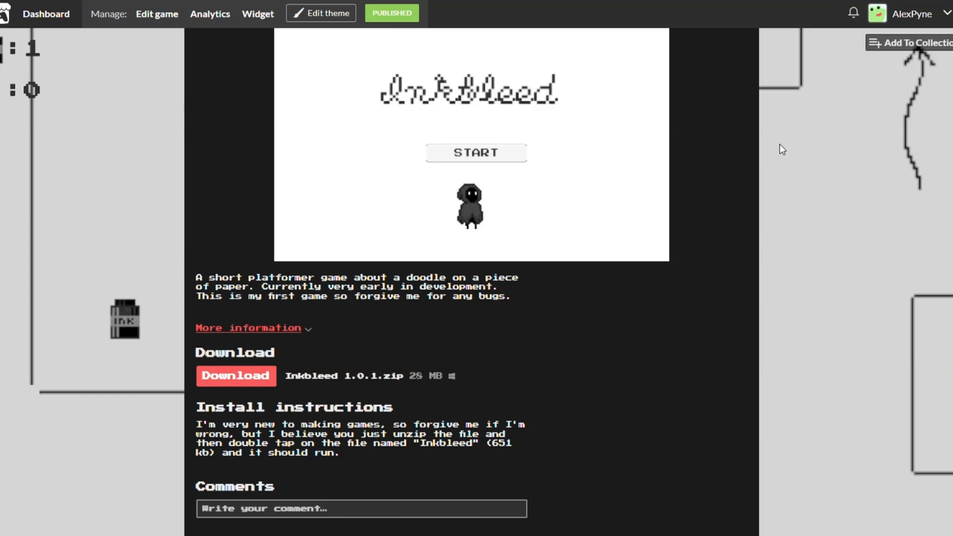
{"action": "mouse_move", "coordinate": [752, 160]}
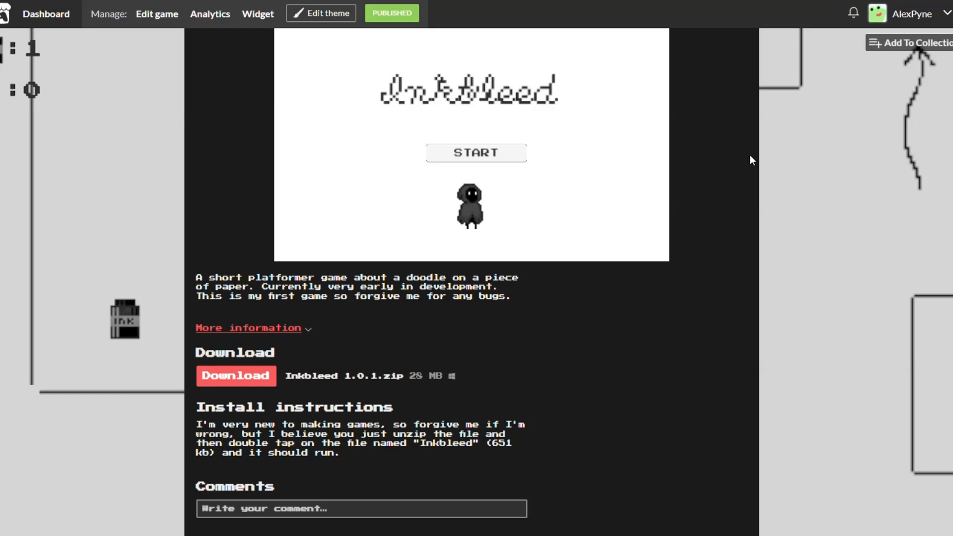
{"action": "mouse_move", "coordinate": [687, 185]}
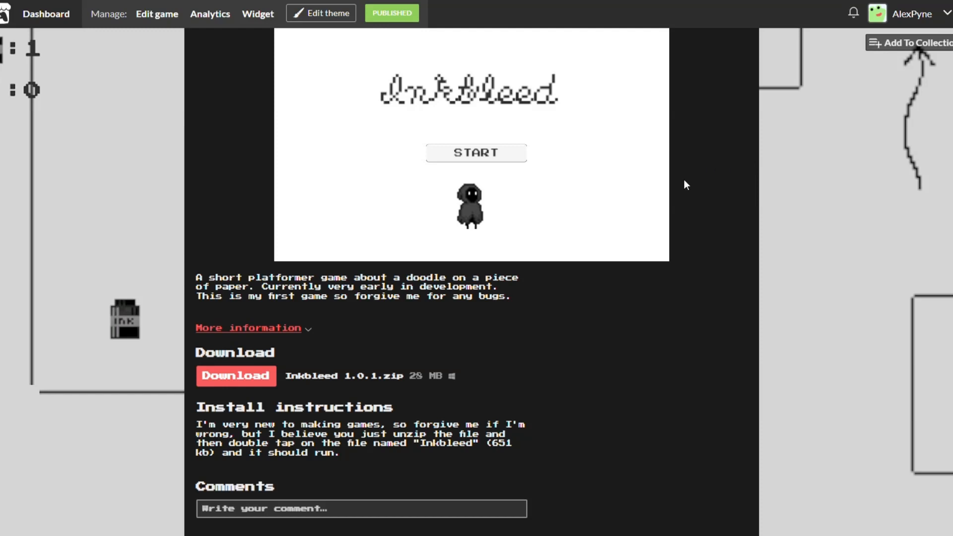
{"action": "mouse_move", "coordinate": [665, 181]}
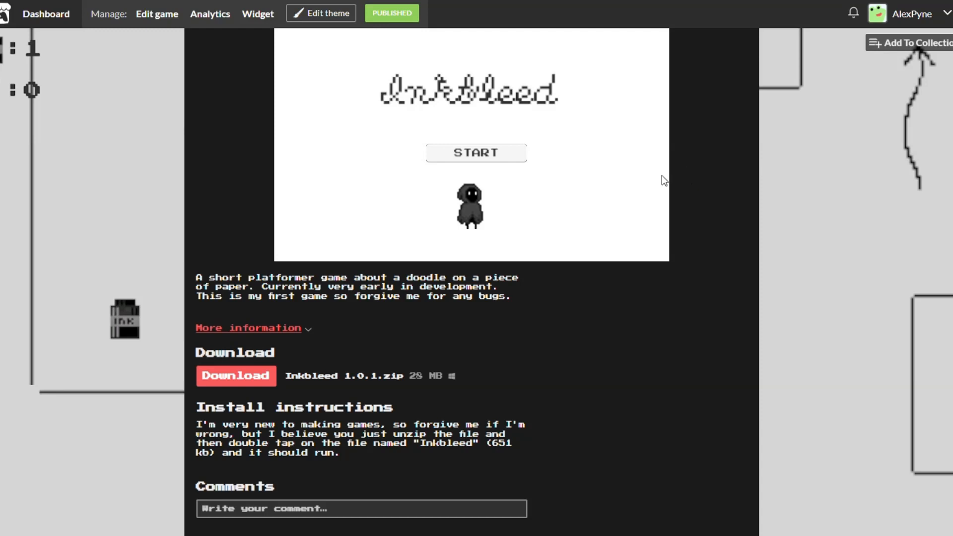
{"action": "mouse_move", "coordinate": [699, 147]}
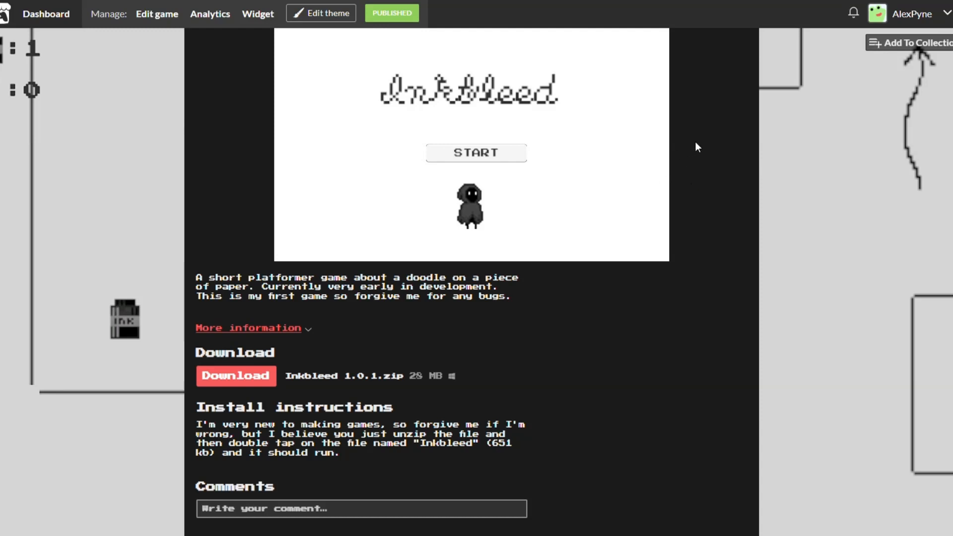
{"action": "mouse_move", "coordinate": [703, 138]}
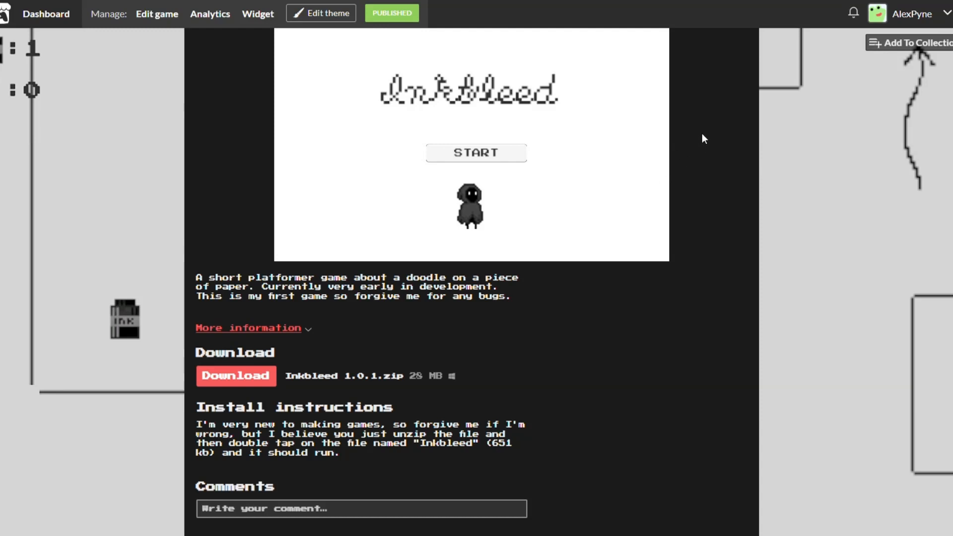
{"action": "mouse_move", "coordinate": [692, 151]}
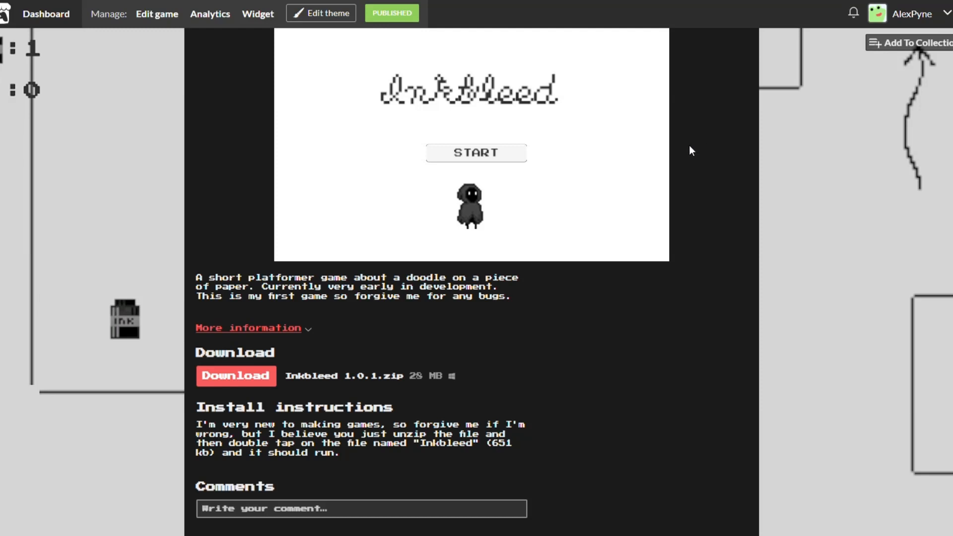
{"action": "mouse_move", "coordinate": [488, 154]}
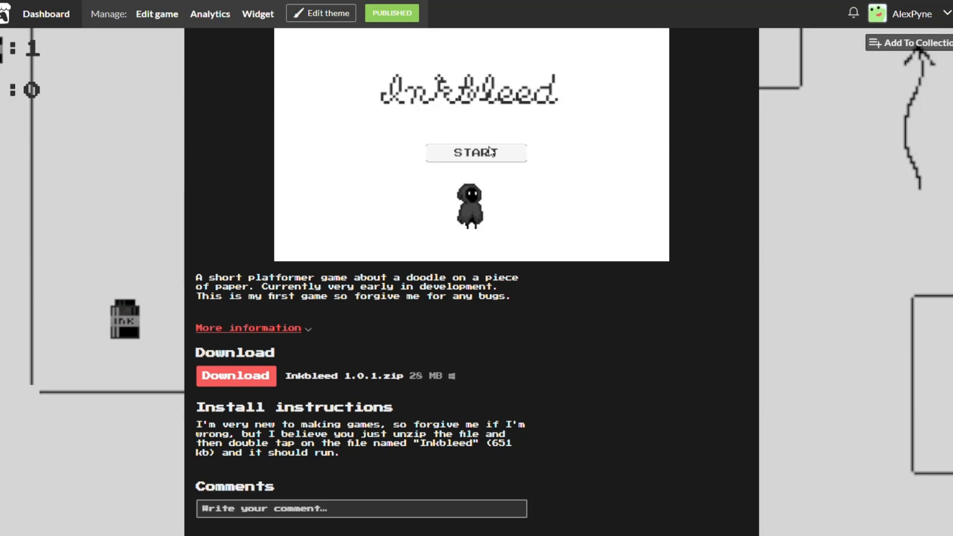
{"action": "mouse_move", "coordinate": [533, 153]}
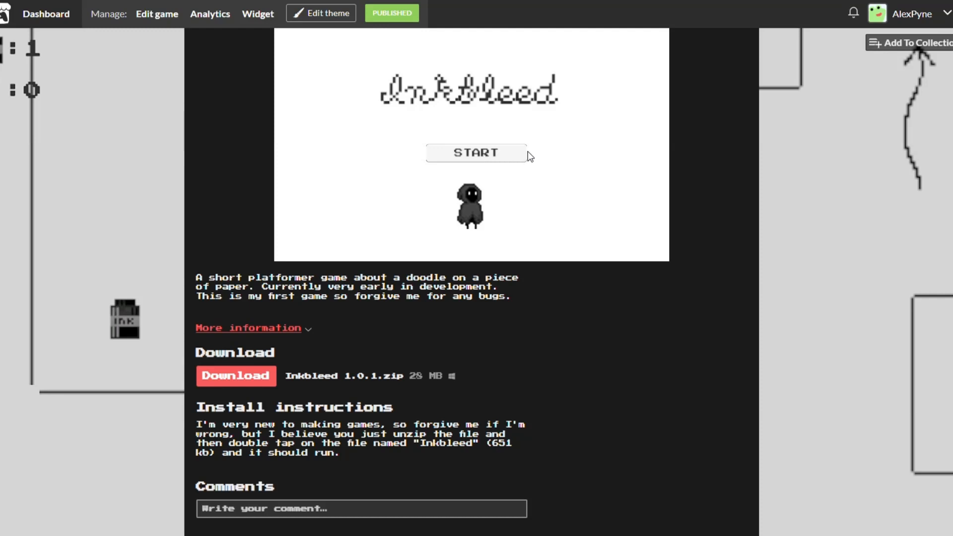
{"action": "mouse_move", "coordinate": [426, 179]}
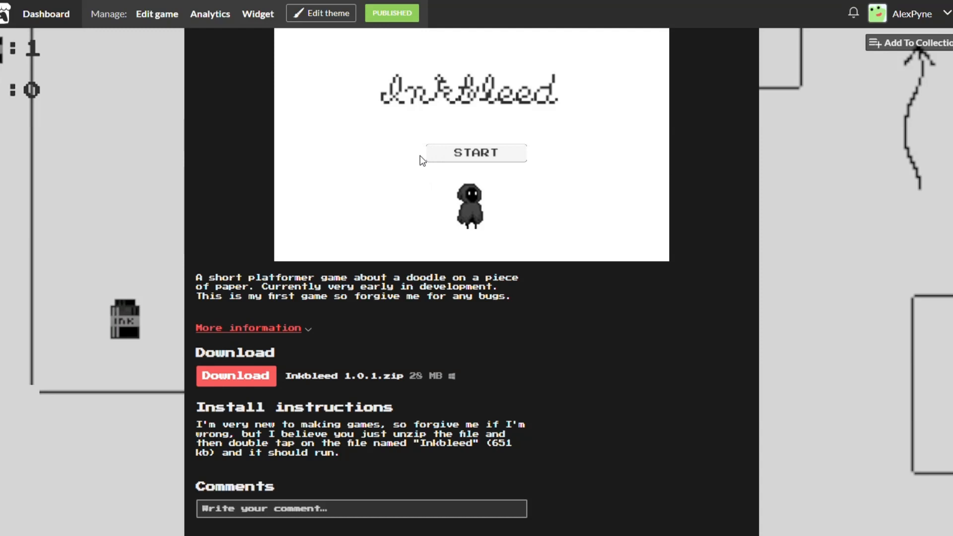
{"action": "mouse_move", "coordinate": [441, 155]}
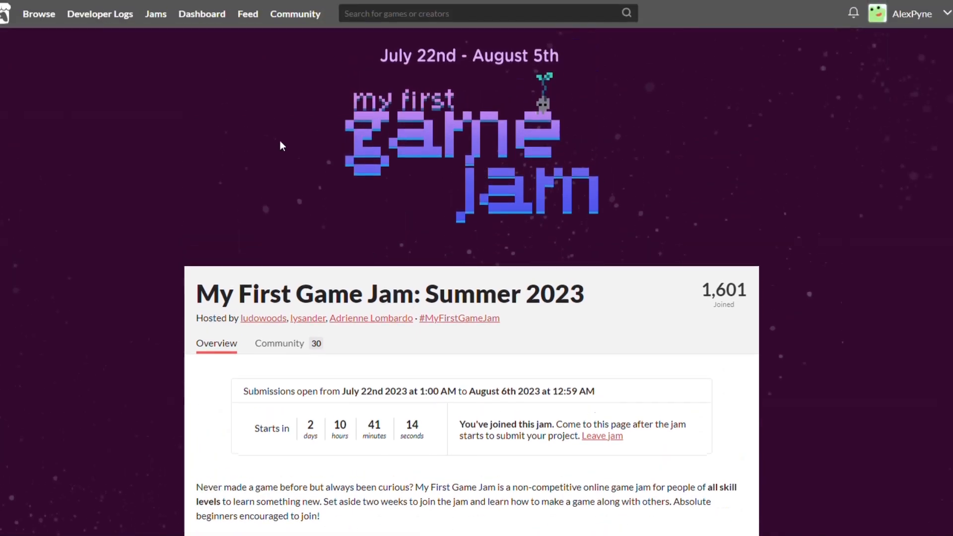
{"action": "mouse_move", "coordinate": [547, 194]}
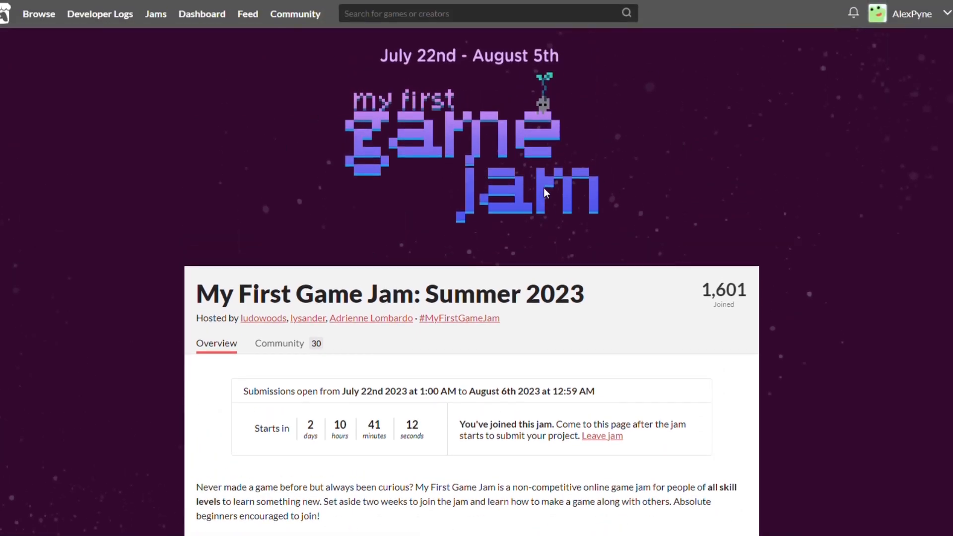
{"action": "scroll", "scroll_direction": "down", "scroll_amount": 3}
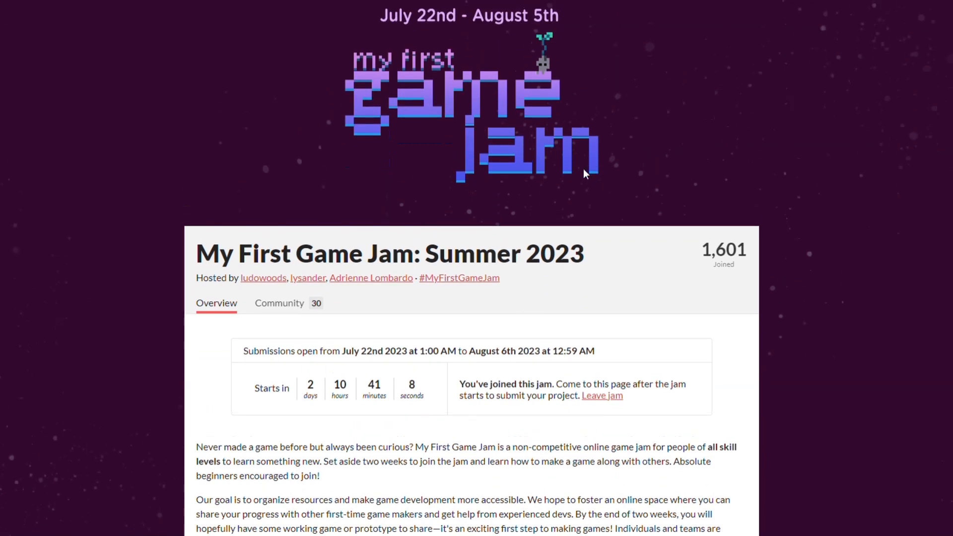
{"action": "mouse_move", "coordinate": [569, 168]}
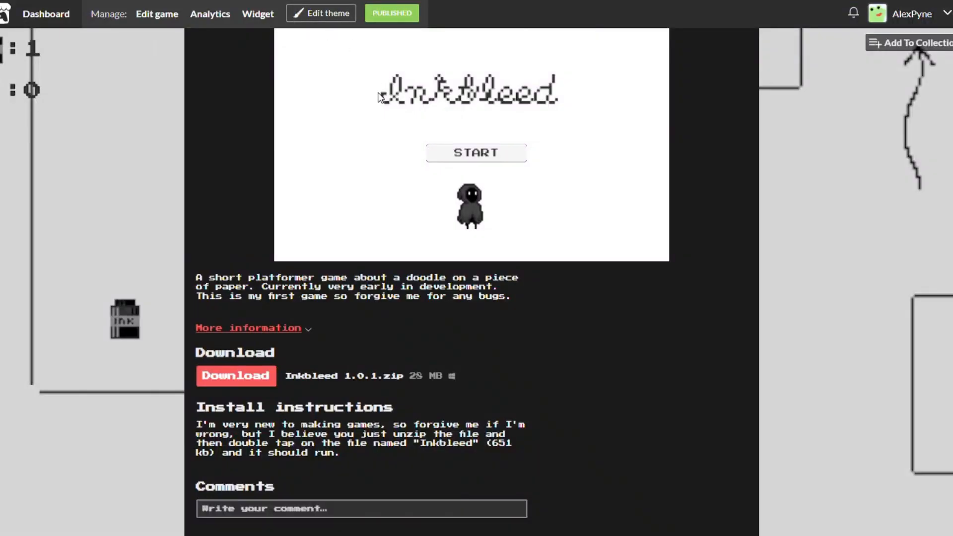
{"action": "mouse_move", "coordinate": [342, 161]}
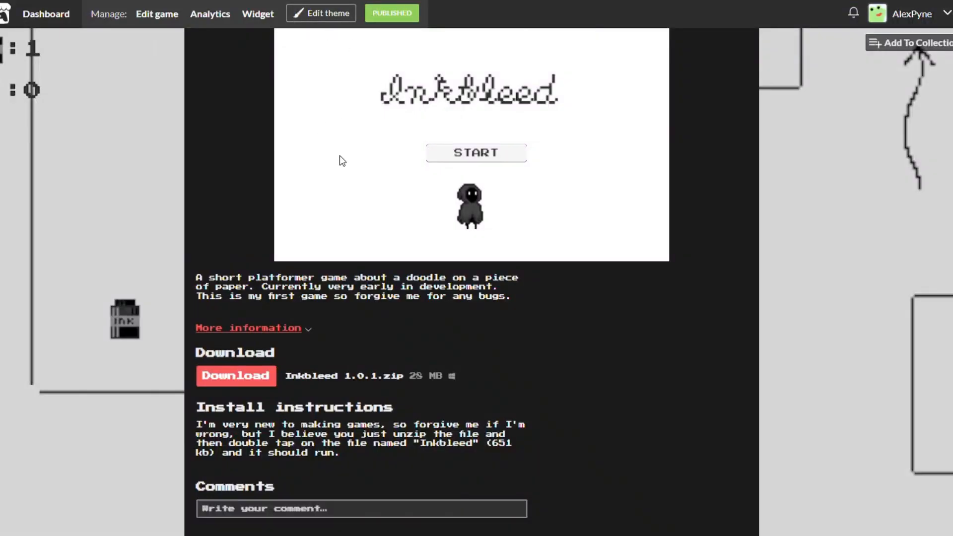
{"action": "mouse_move", "coordinate": [374, 153]}
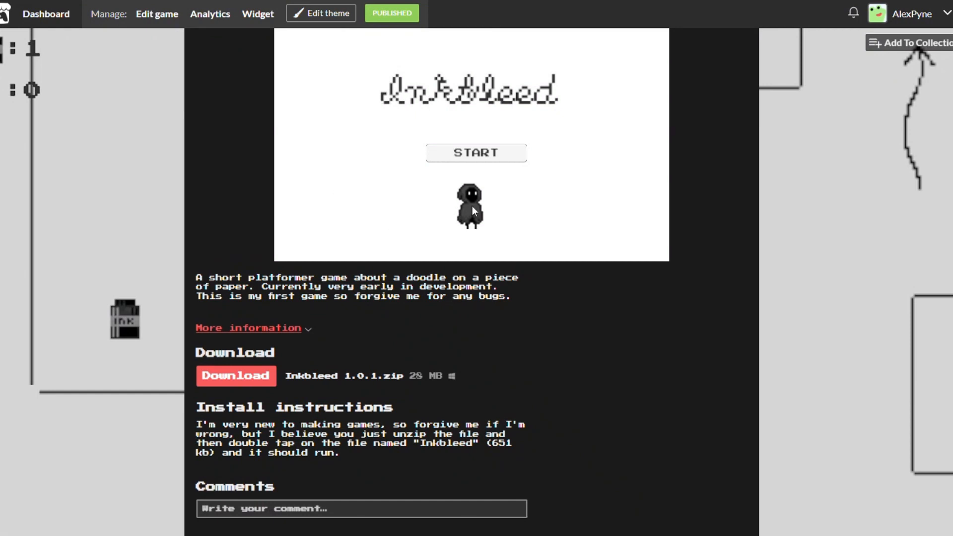
{"action": "mouse_move", "coordinate": [500, 205]}
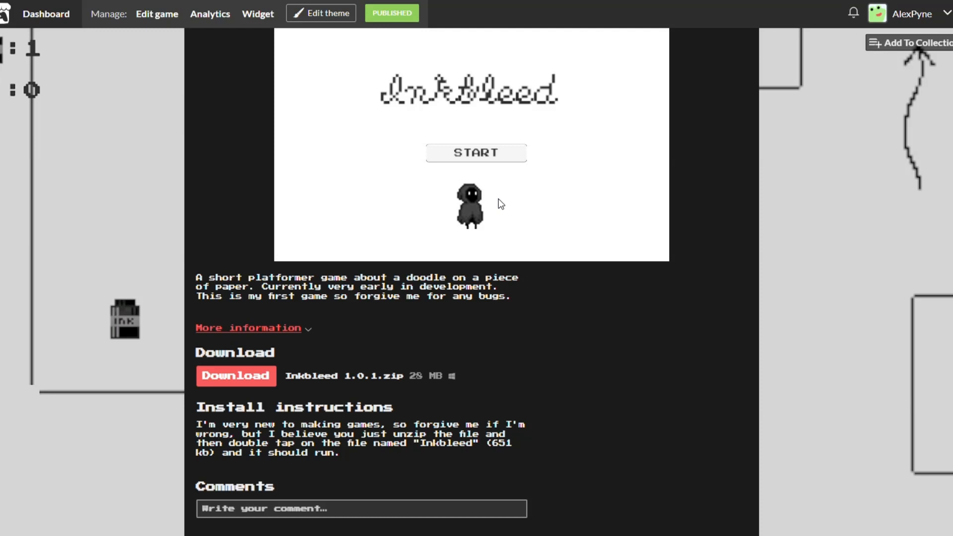
{"action": "mouse_move", "coordinate": [469, 195]}
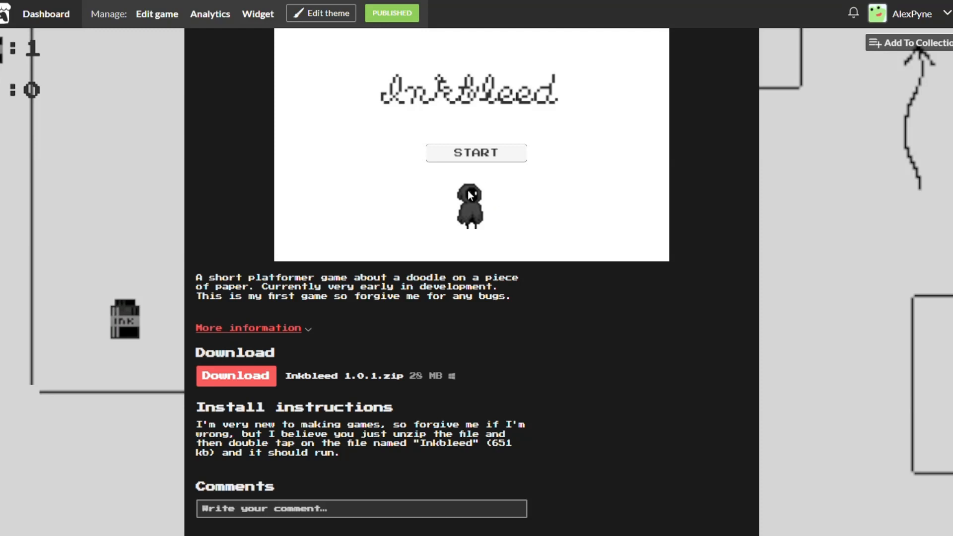
{"action": "mouse_move", "coordinate": [735, 78]}
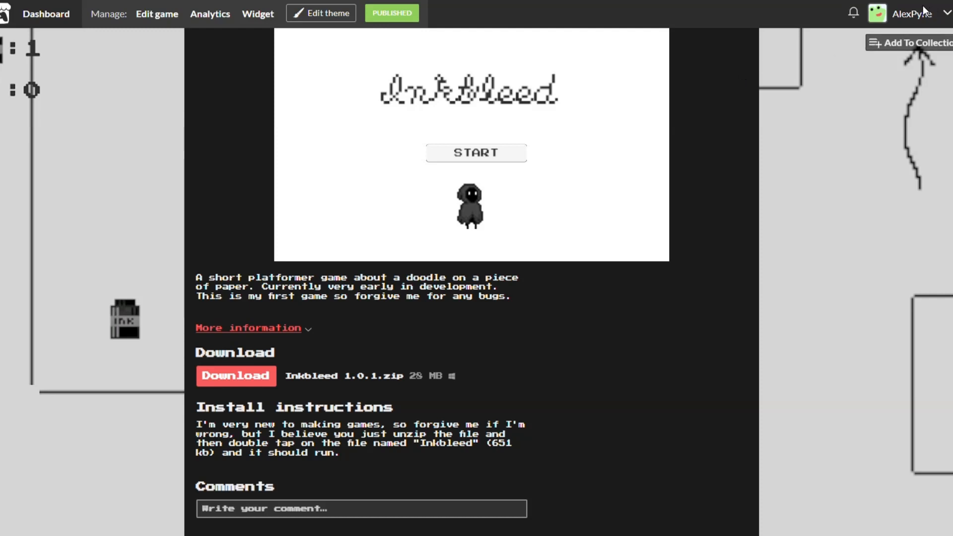
{"action": "mouse_move", "coordinate": [886, 101]}
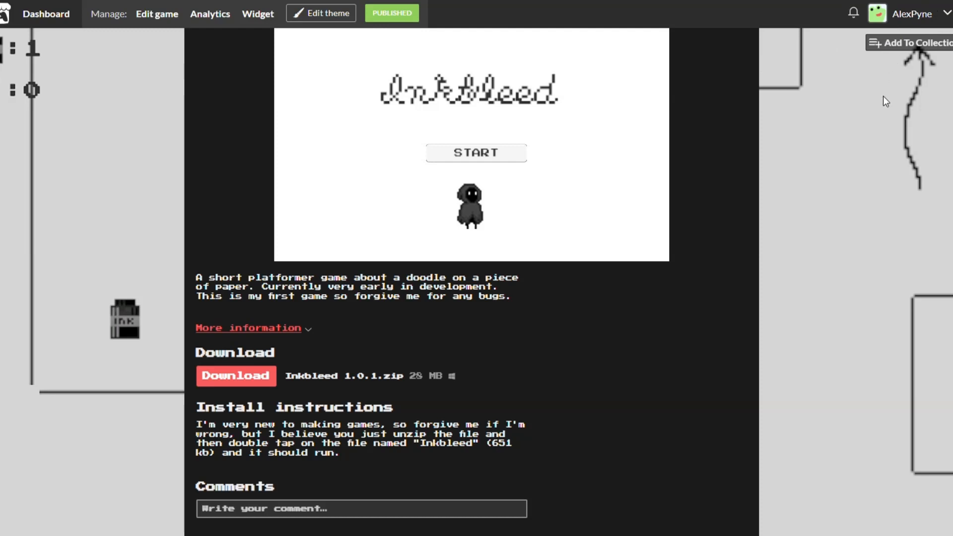
{"action": "mouse_move", "coordinate": [878, 94]}
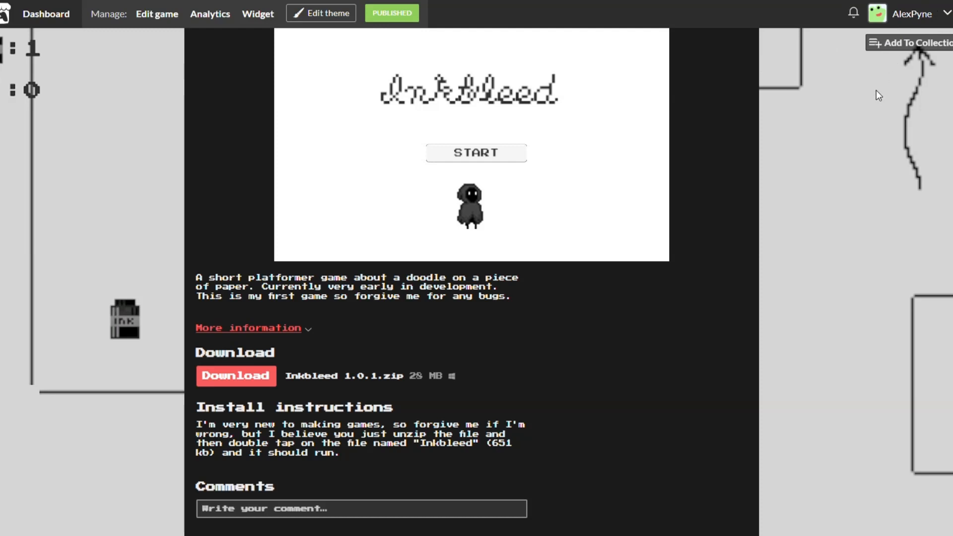
{"action": "mouse_move", "coordinate": [886, 90]}
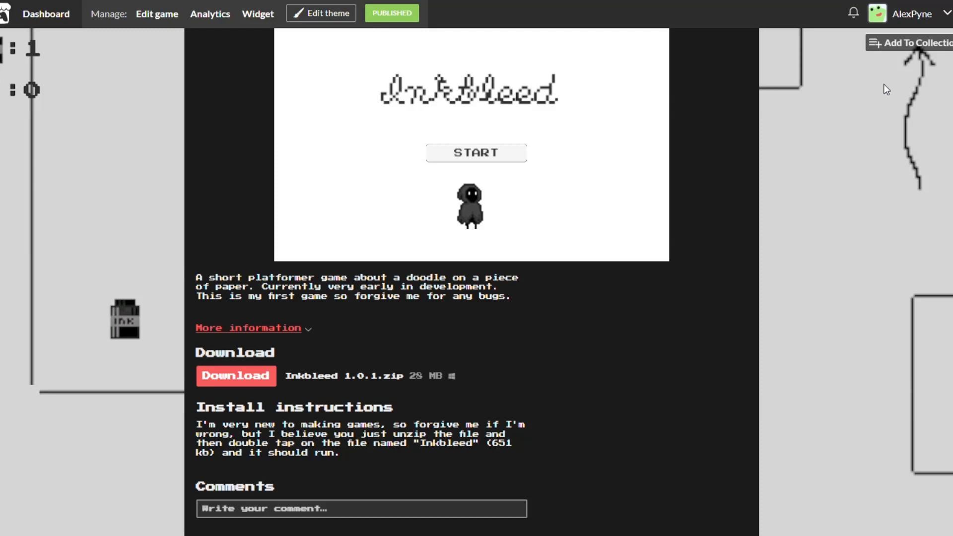
{"action": "mouse_move", "coordinate": [888, 88]}
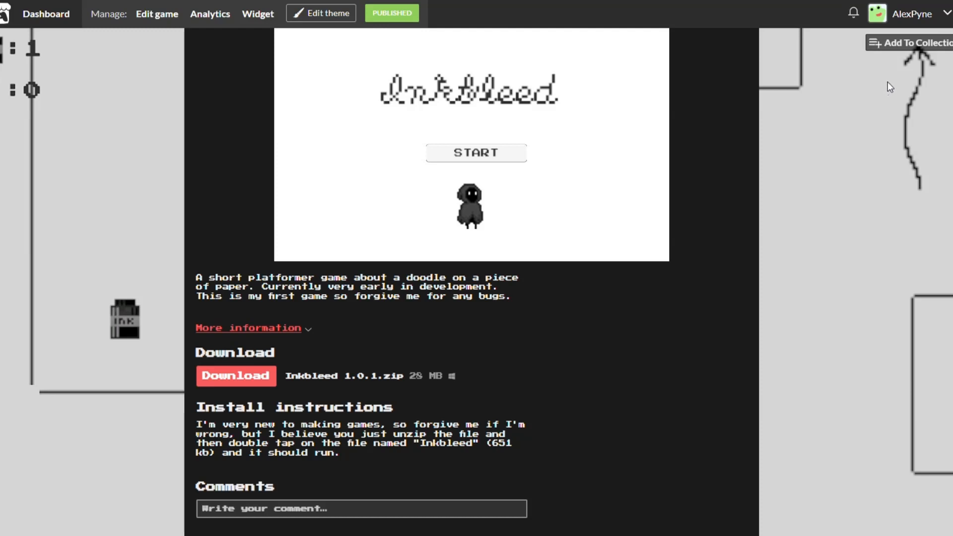
{"action": "mouse_move", "coordinate": [894, 70]}
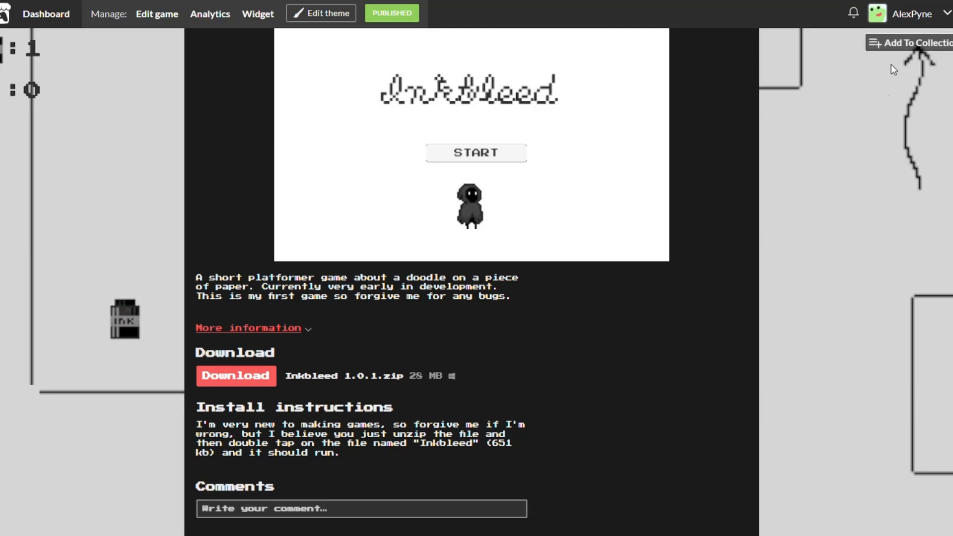